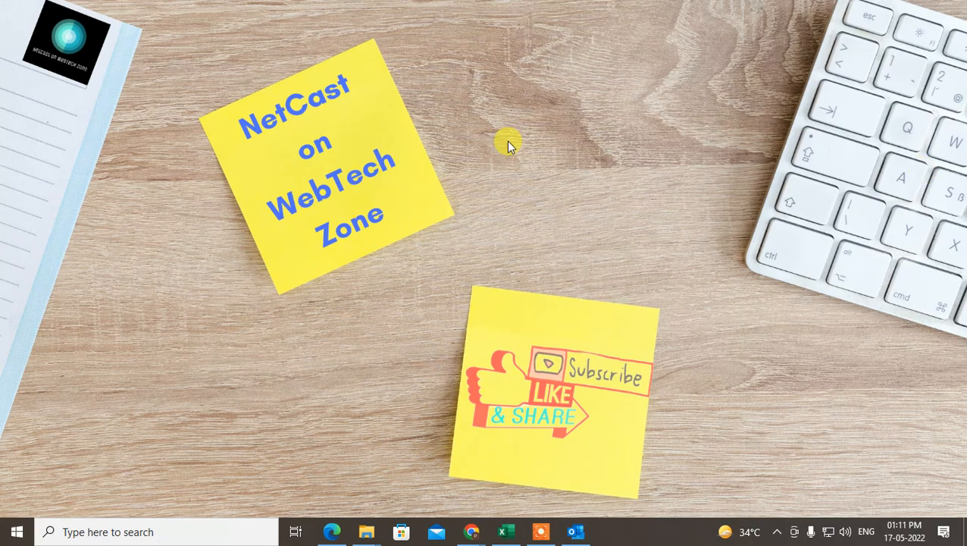
pyautogui.moveTo(467, 134)
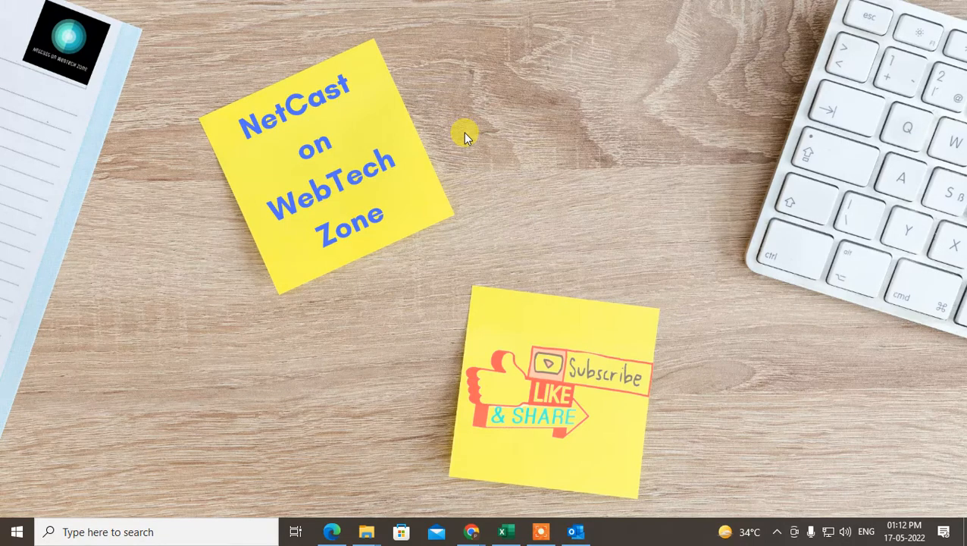
pyautogui.moveTo(463, 143)
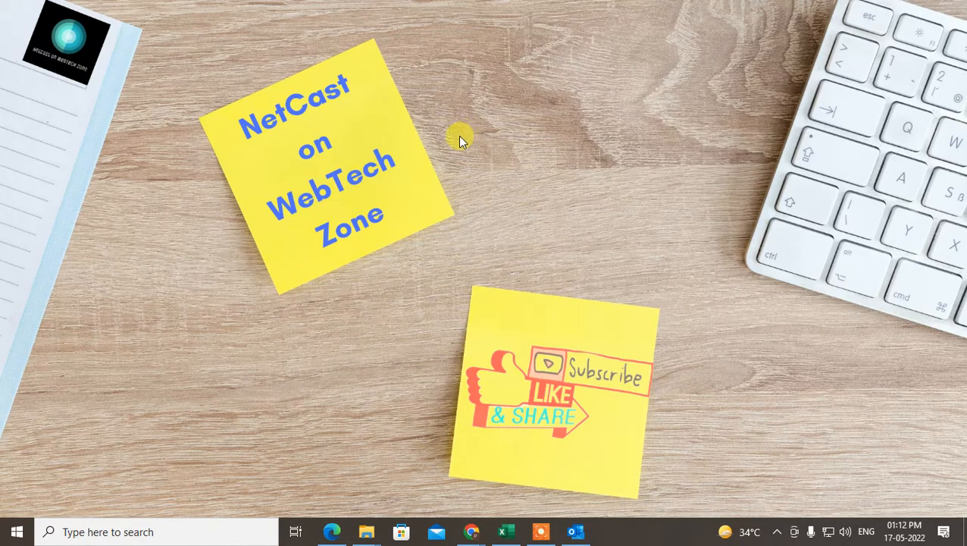
pyautogui.moveTo(569, 120)
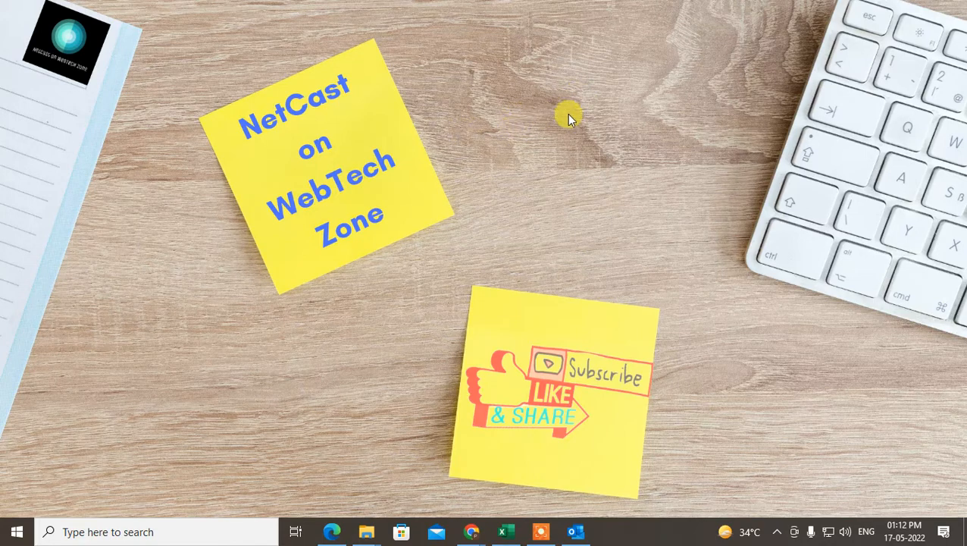
pyautogui.moveTo(451, 146)
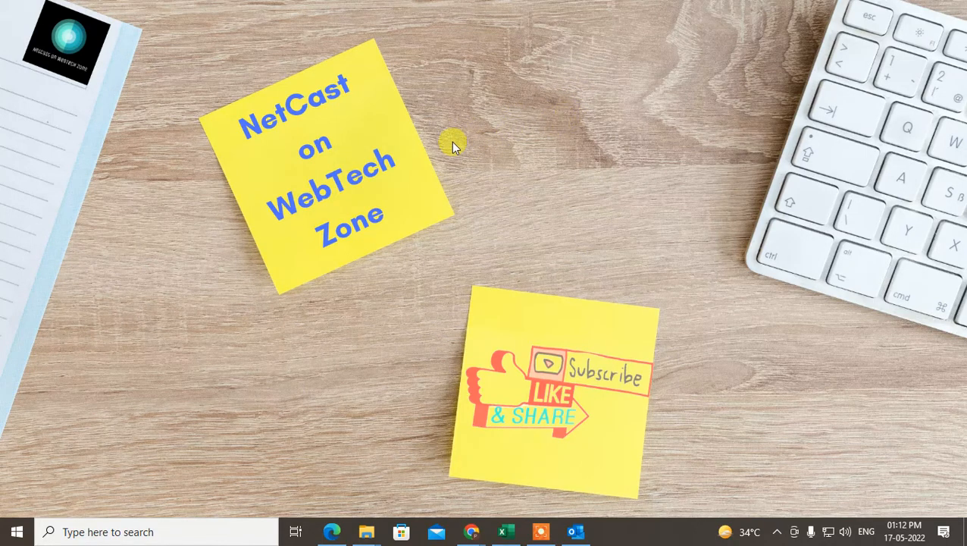
pyautogui.moveTo(476, 115)
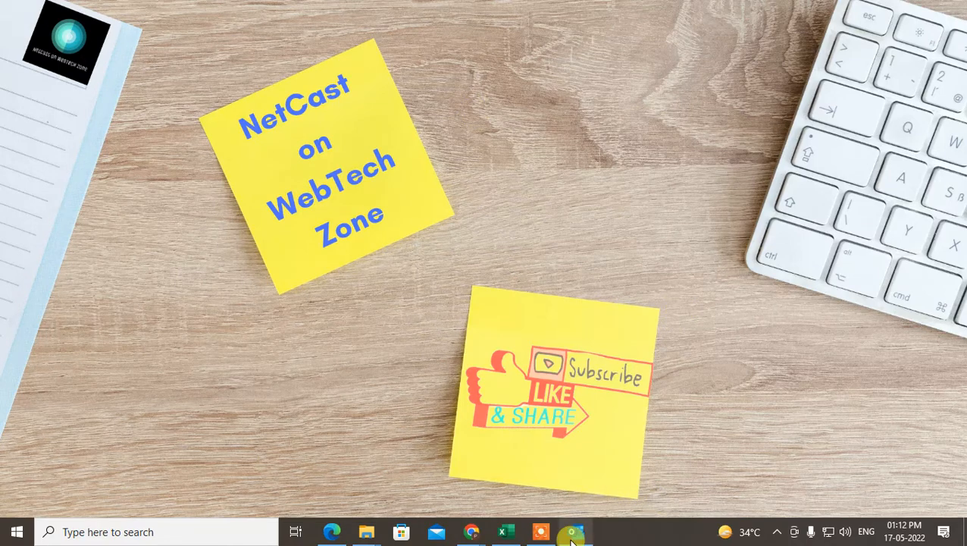
# - Bring Outlook forward and reach the Account Settings dialog listing the profile's email accounts
pyautogui.click(573, 530)
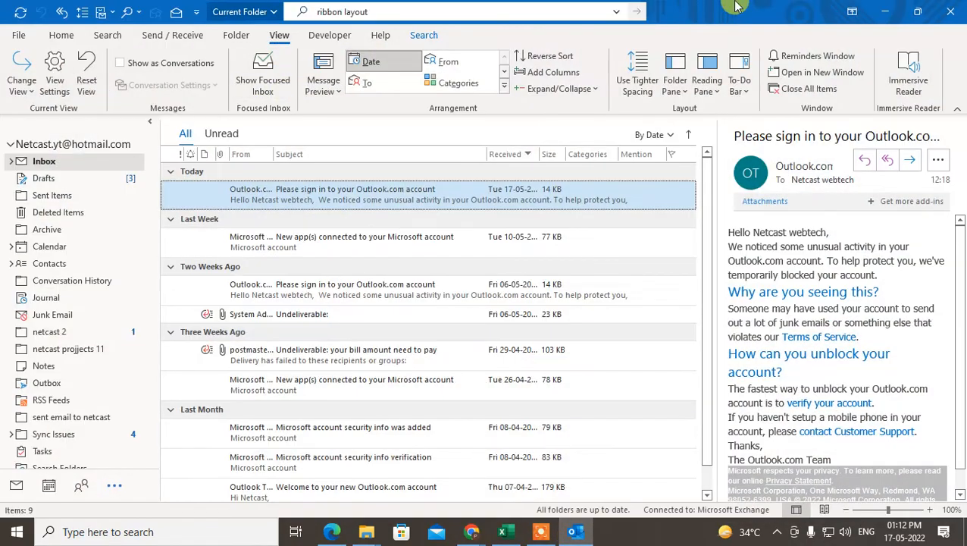
pyautogui.moveTo(343, 242)
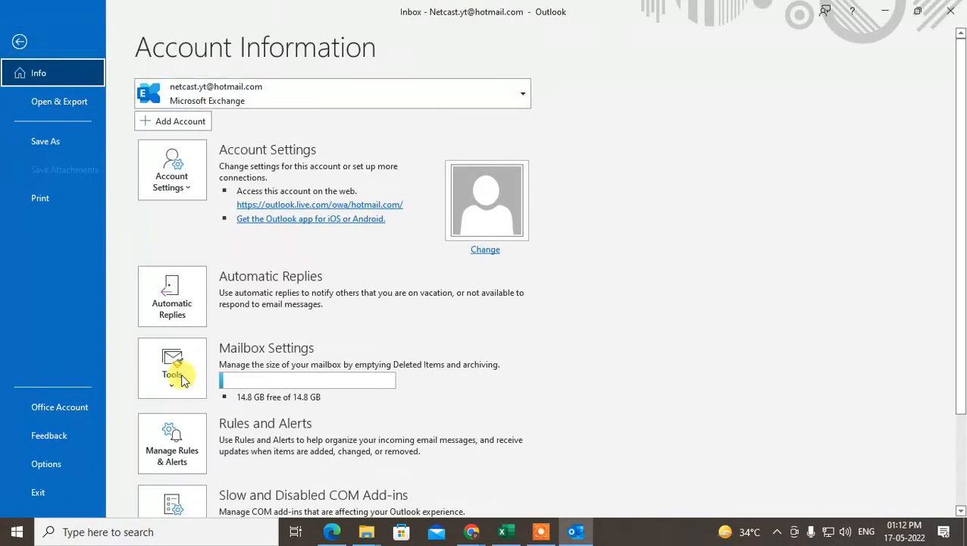
pyautogui.click(172, 170)
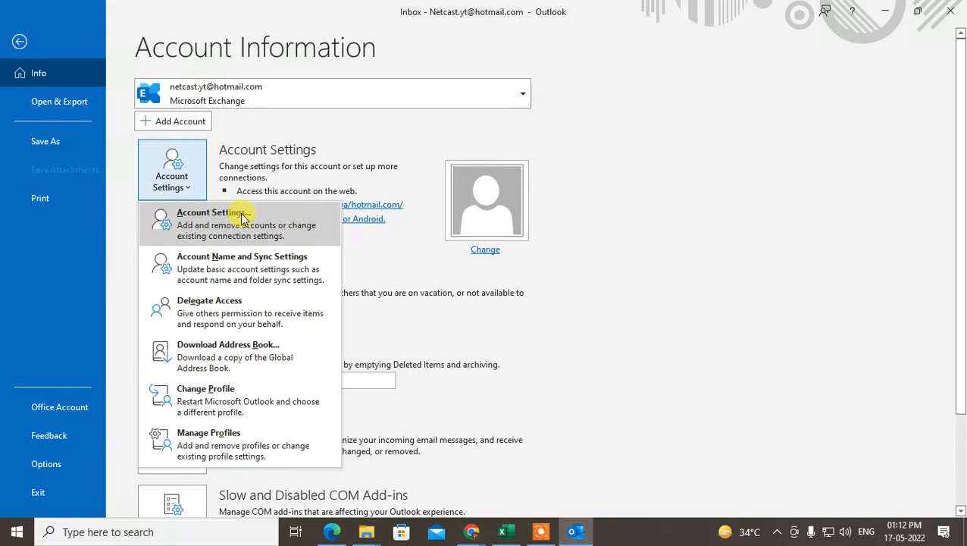
pyautogui.click(211, 212)
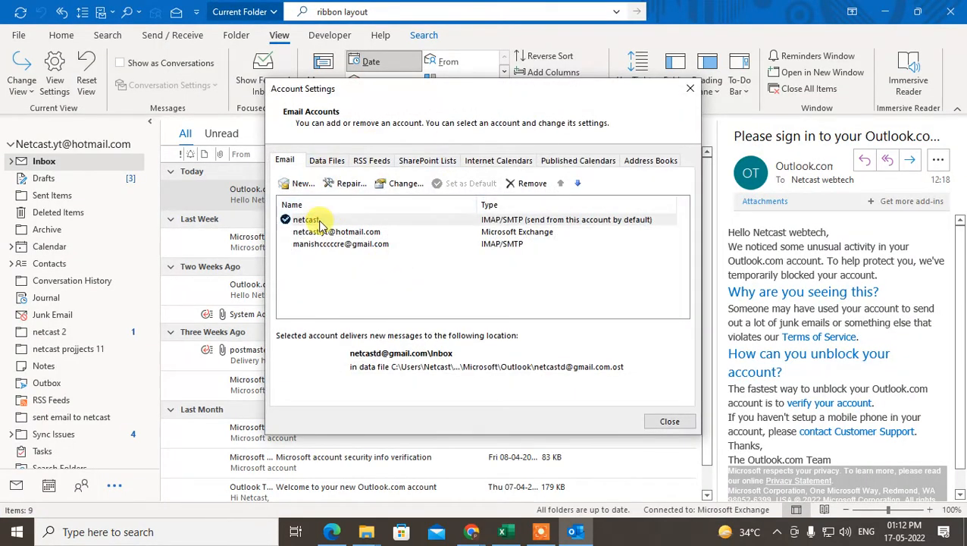
pyautogui.click(307, 219)
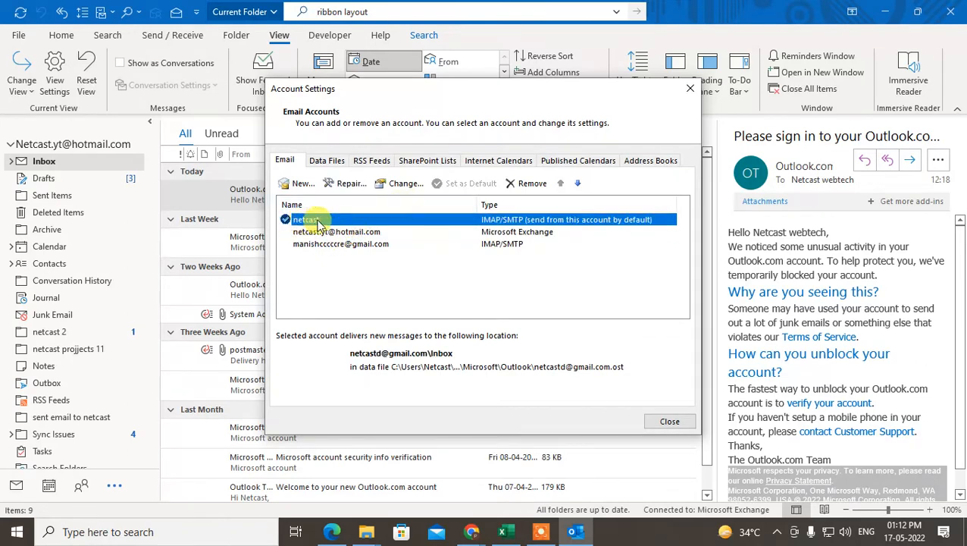
pyautogui.click(337, 230)
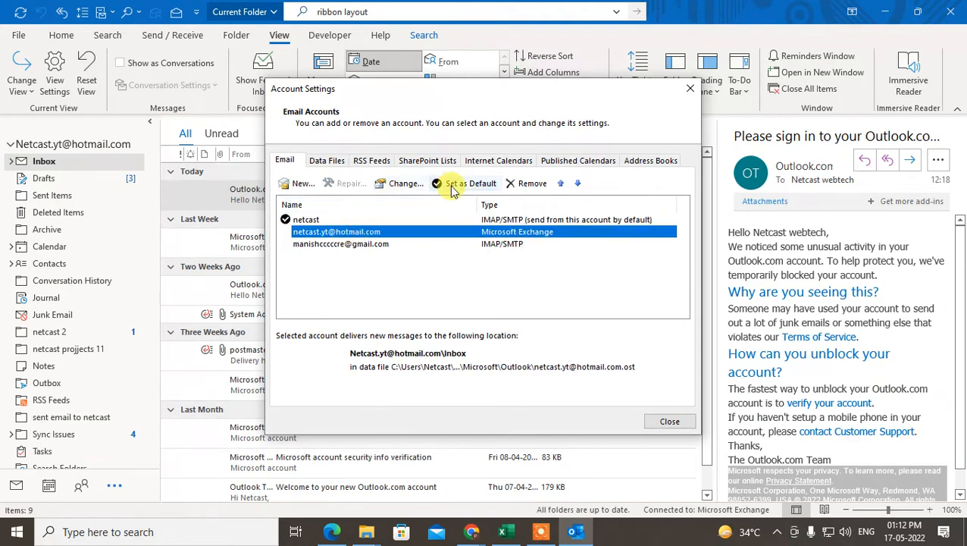
pyautogui.click(470, 182)
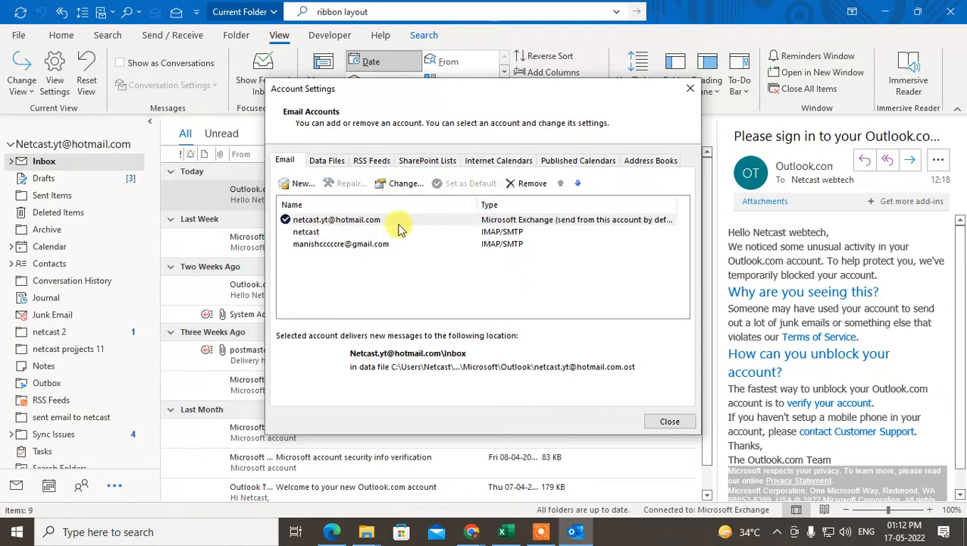
pyautogui.click(670, 422)
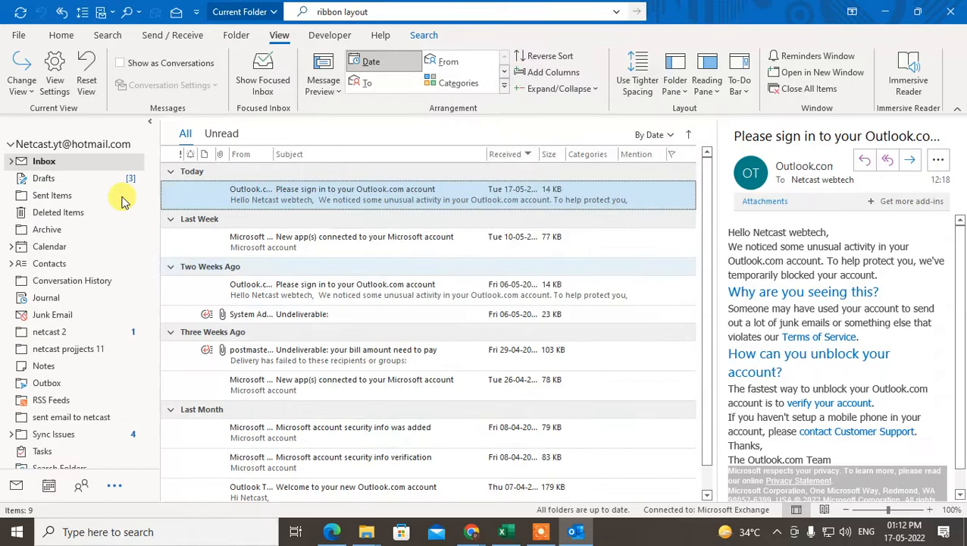
# - In Mail options, enable 'Always use the default account when composing new messages' and save with OK
pyautogui.click(18, 34)
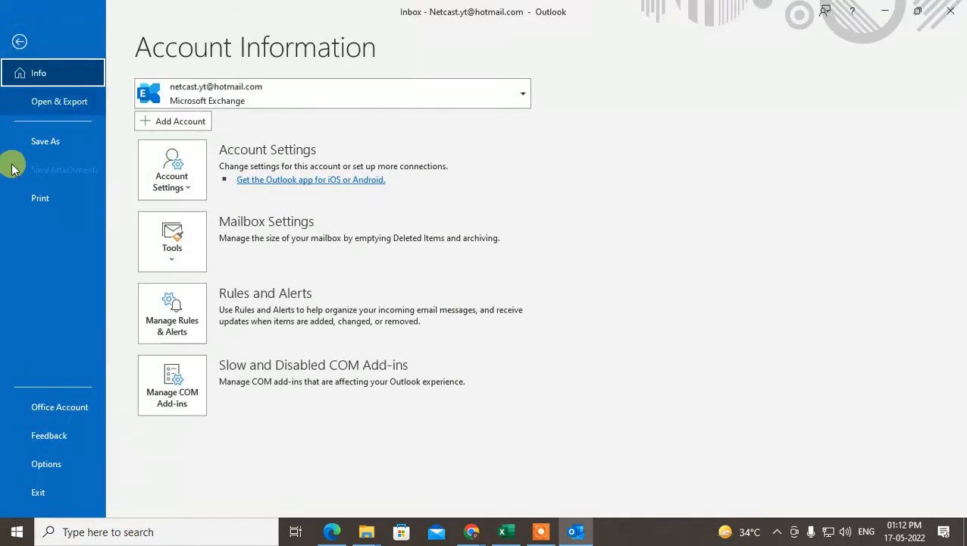
pyautogui.click(45, 464)
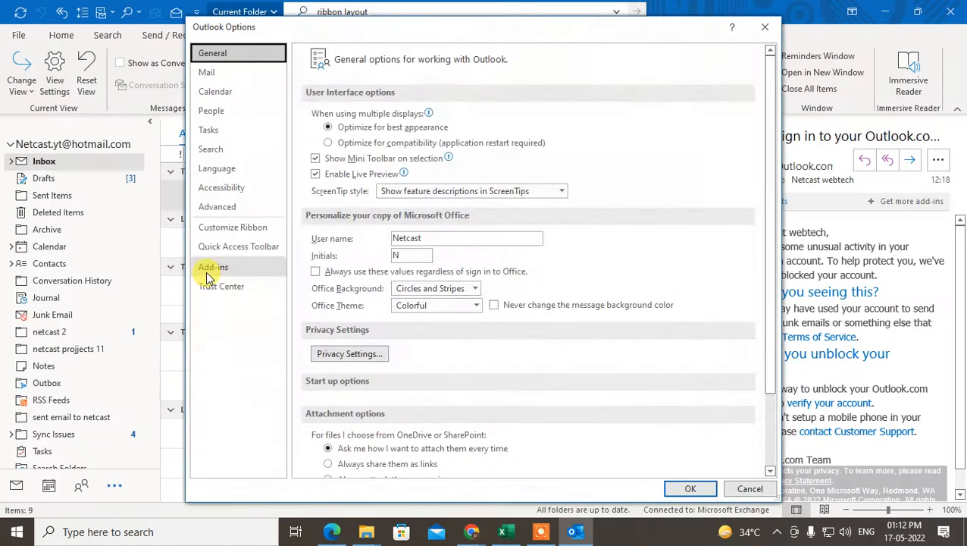
pyautogui.click(206, 73)
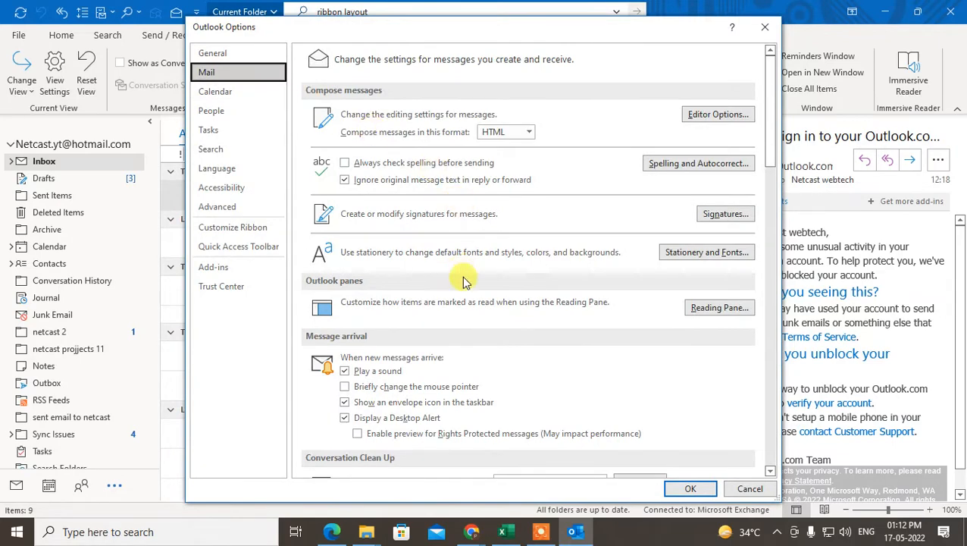
pyautogui.scroll(-3)
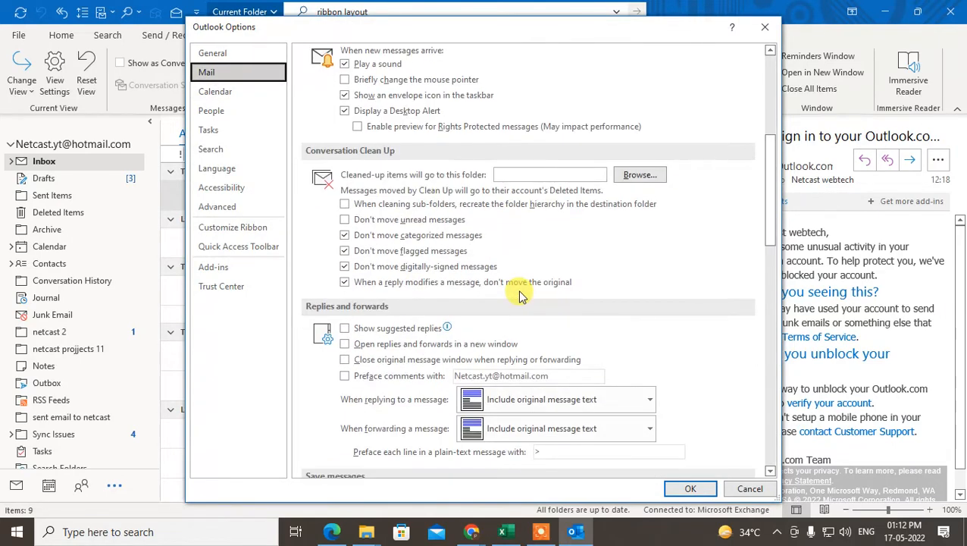
pyautogui.scroll(-3)
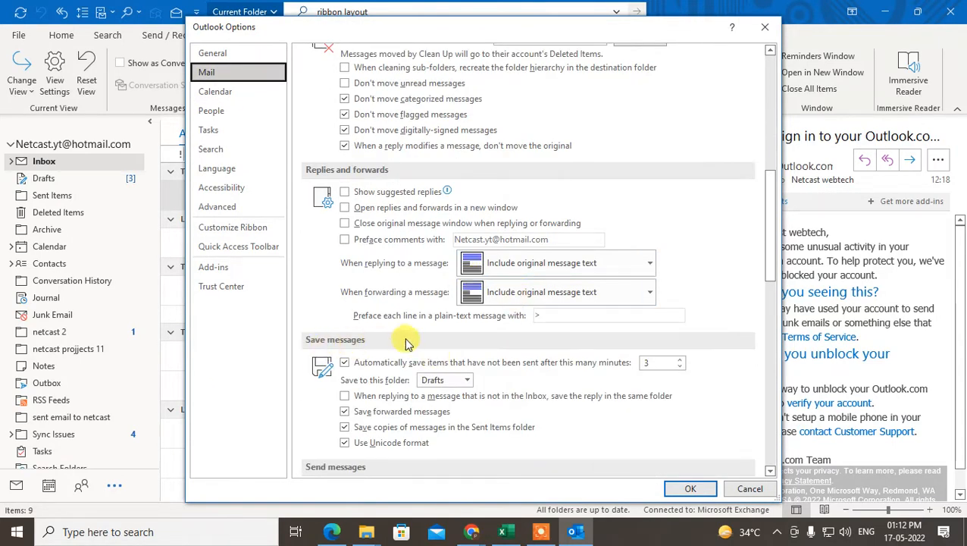
pyautogui.scroll(-3)
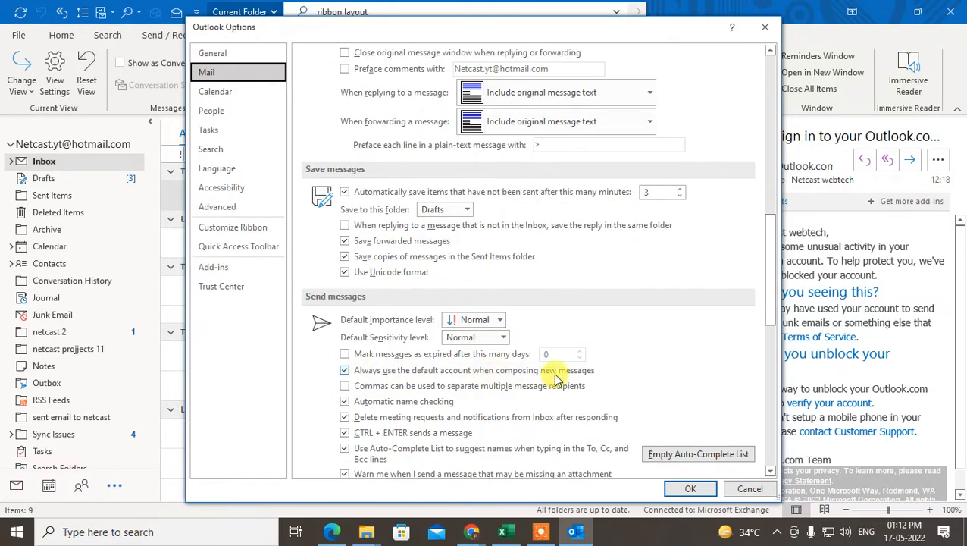
pyautogui.click(346, 370)
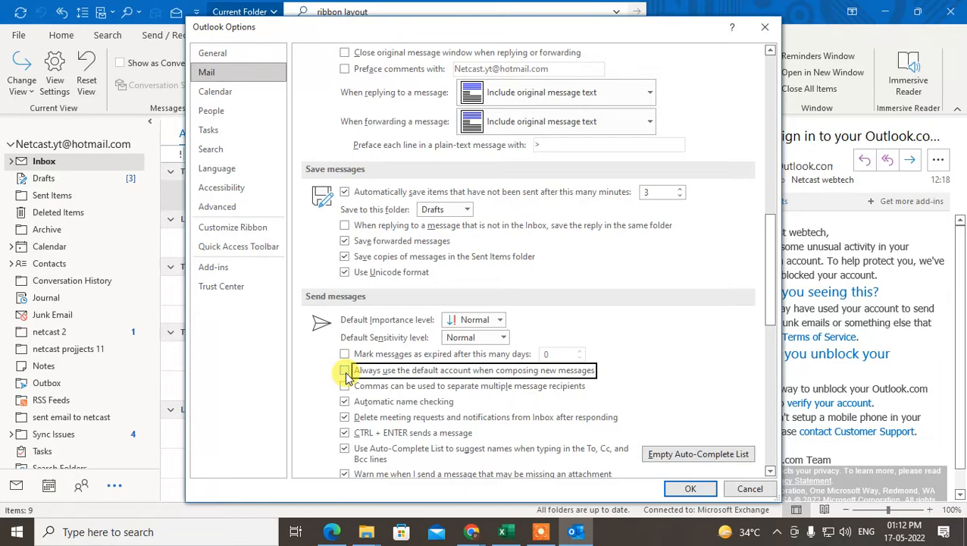
pyautogui.click(690, 488)
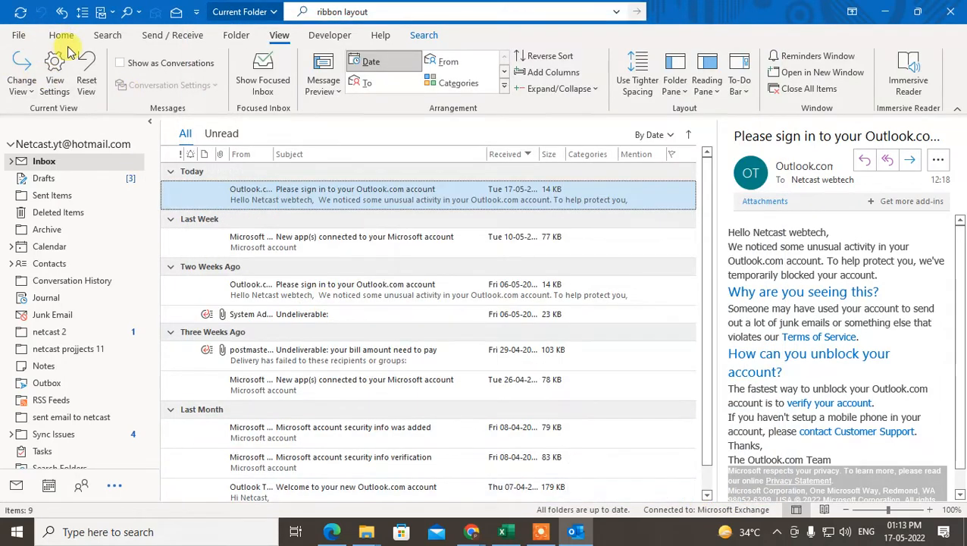
pyautogui.click(60, 35)
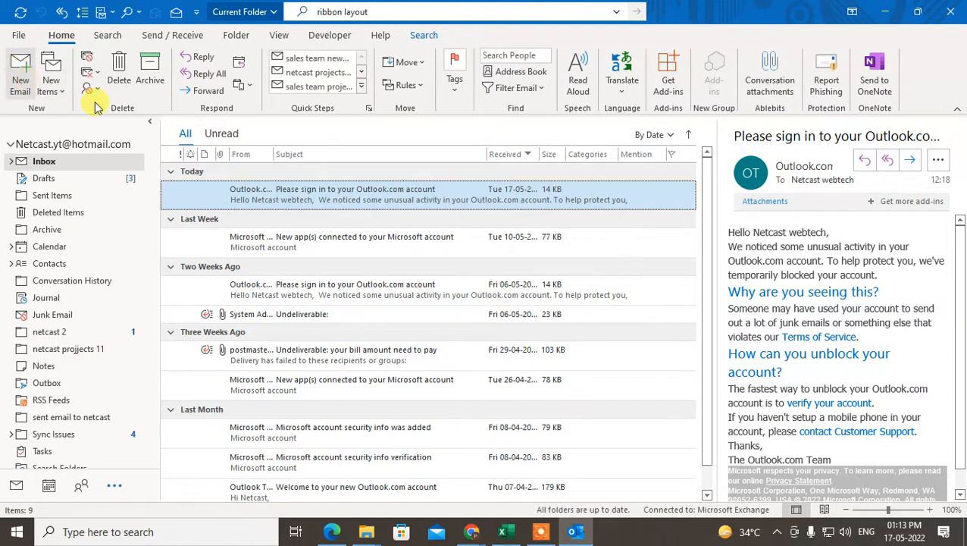
pyautogui.click(20, 79)
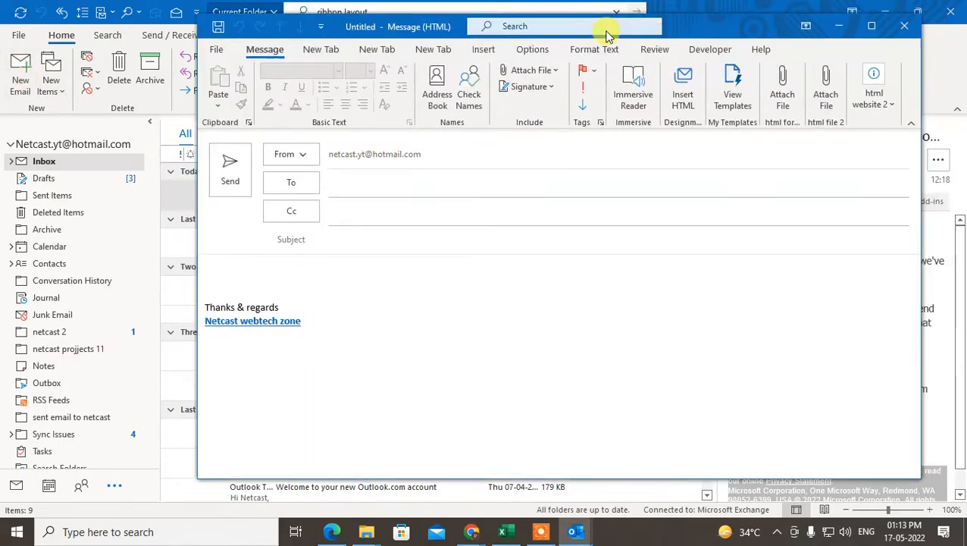
pyautogui.click(303, 155)
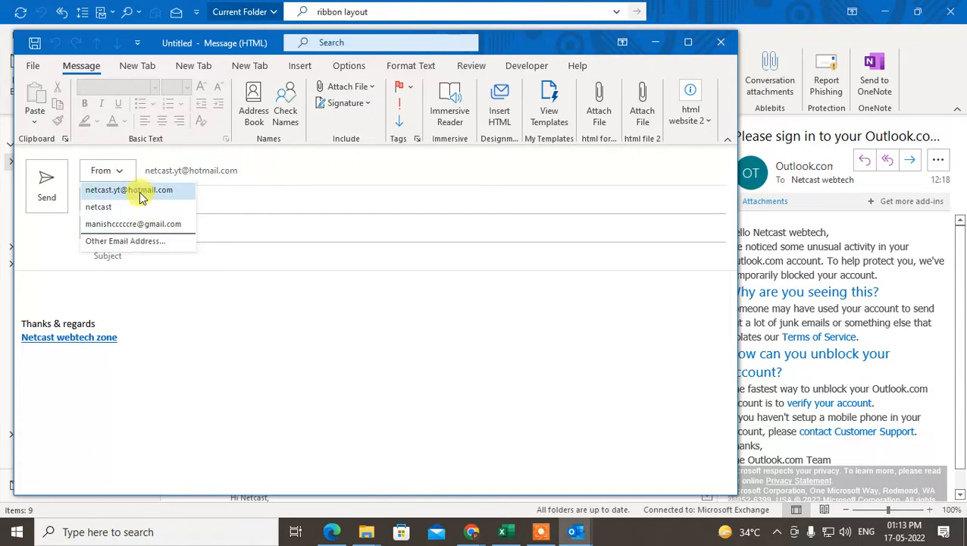
pyautogui.click(129, 189)
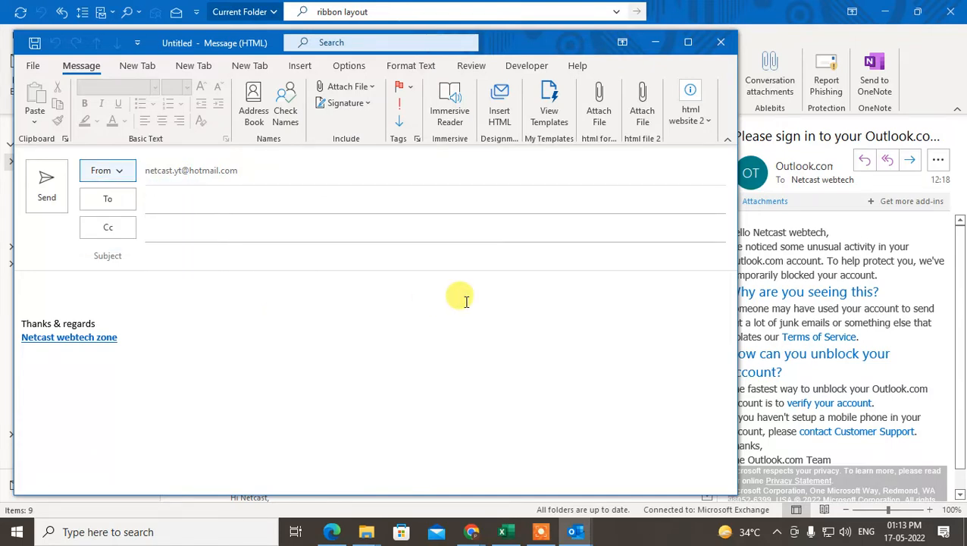